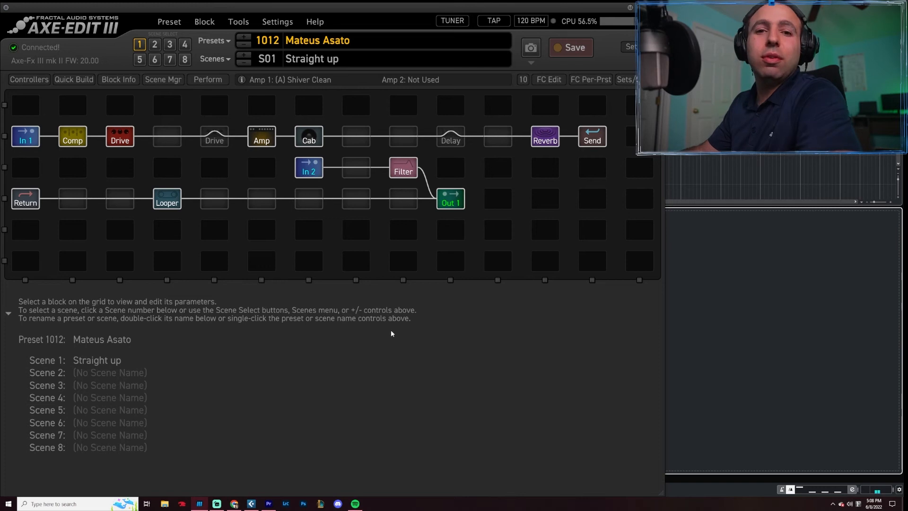
mouse_move(404, 328)
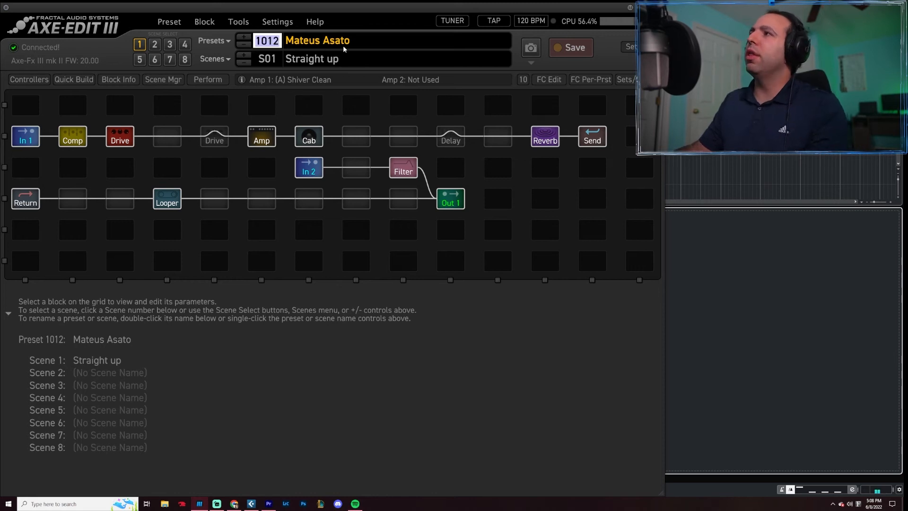
- Select the empty cell after the Cab in the top row and bring up its block picker
left_click(450, 137)
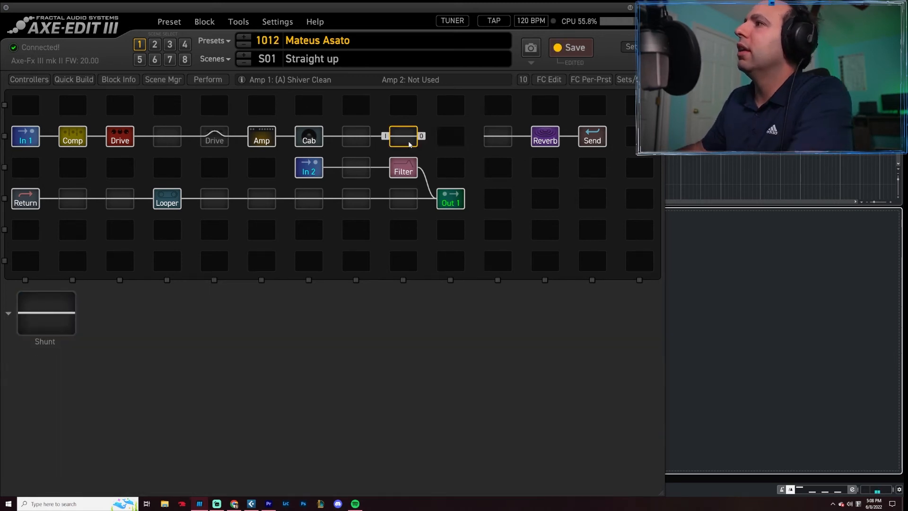
left_click(403, 136)
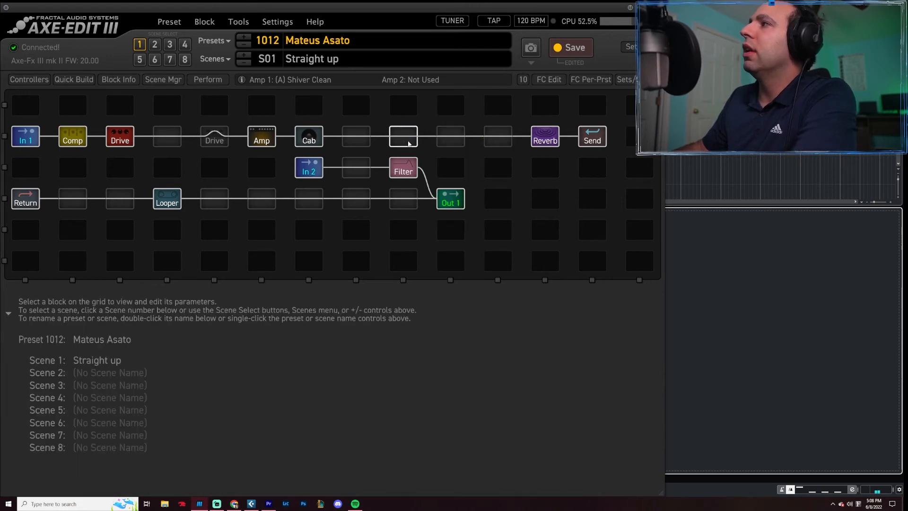
left_click(403, 136)
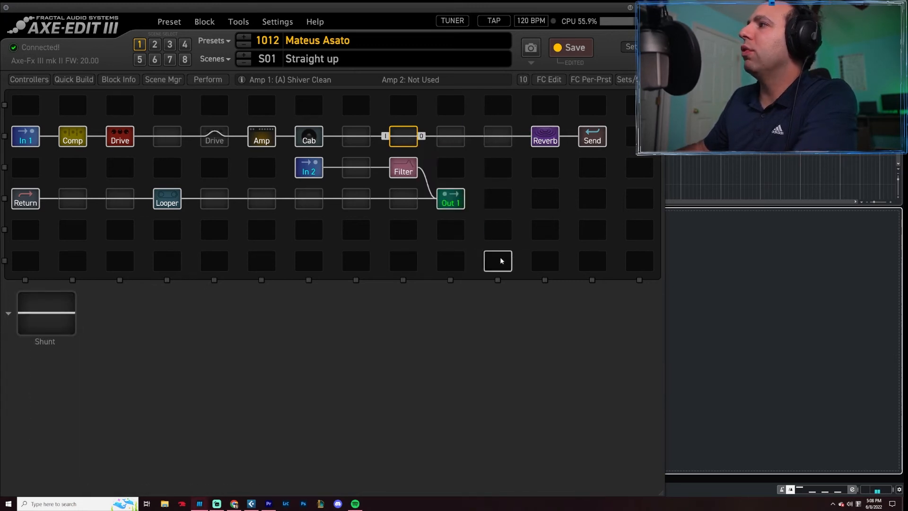
double_click(403, 136)
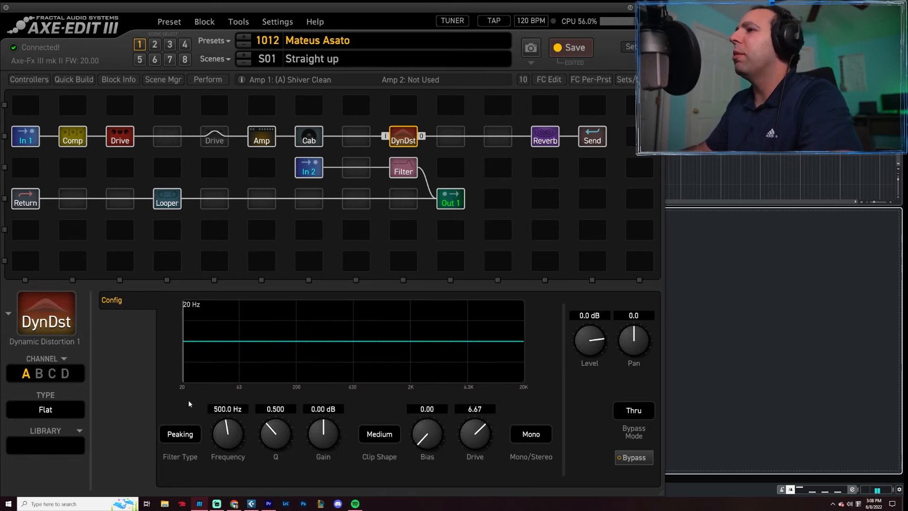
mouse_move(107, 317)
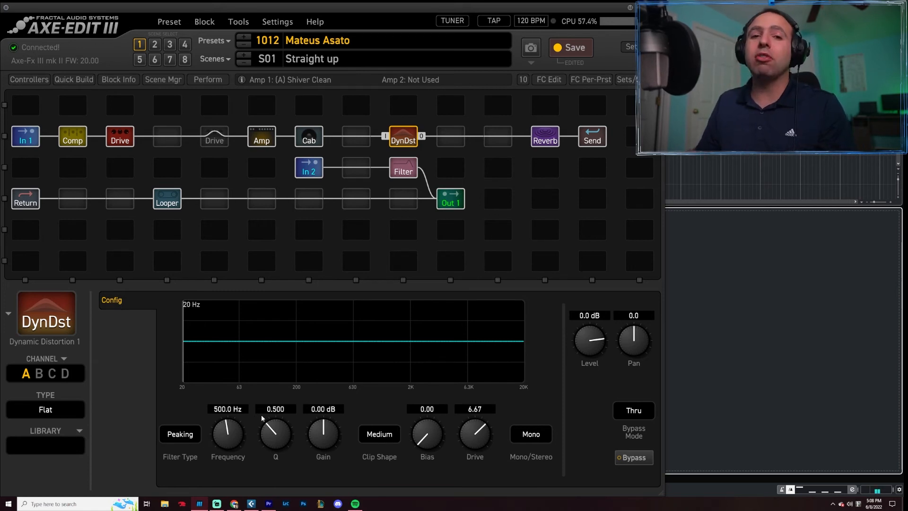
- Set the Dynamic Distortion's Filter Type to Highshelf, leaving Clip Shape at Medium
left_click(179, 434)
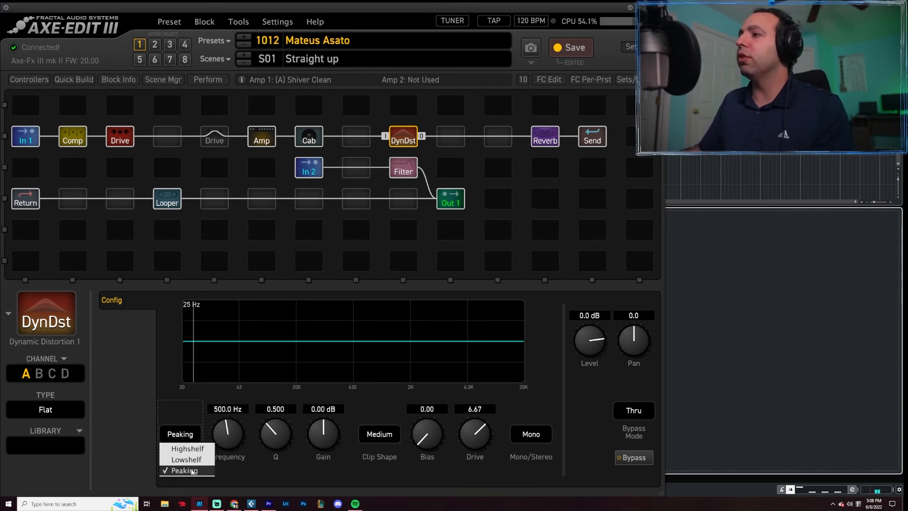
left_click(184, 470)
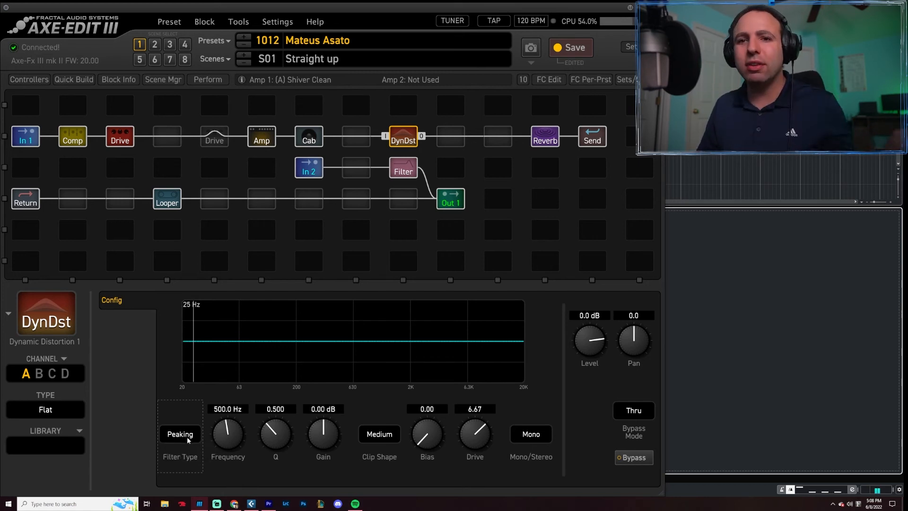
left_click(180, 434)
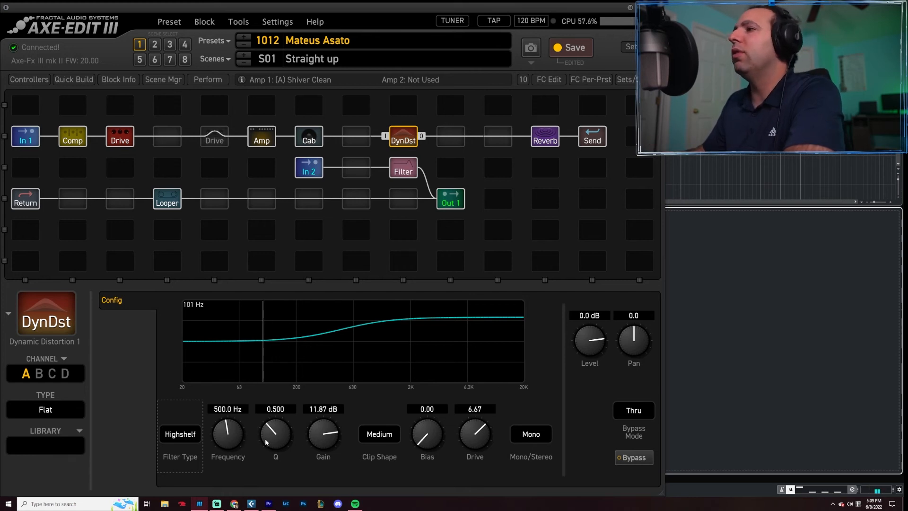
mouse_move(340, 440)
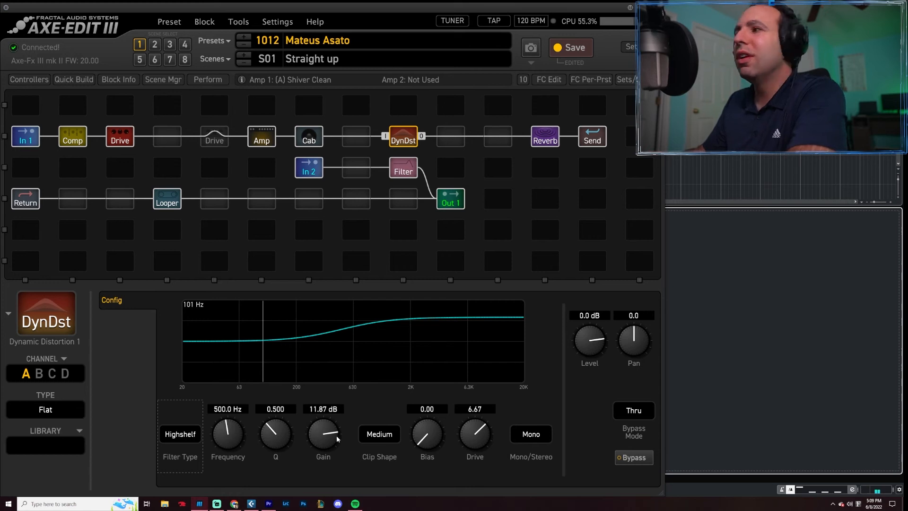
left_click(378, 434)
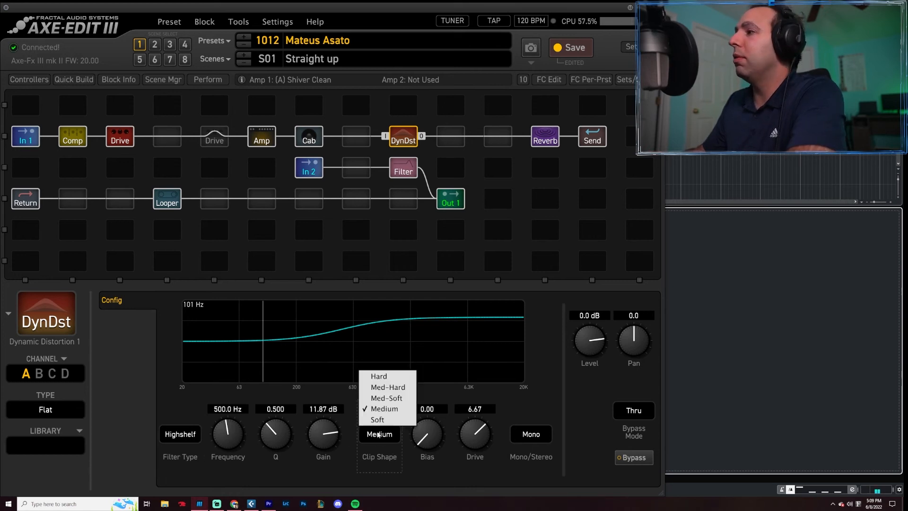
mouse_move(375, 442)
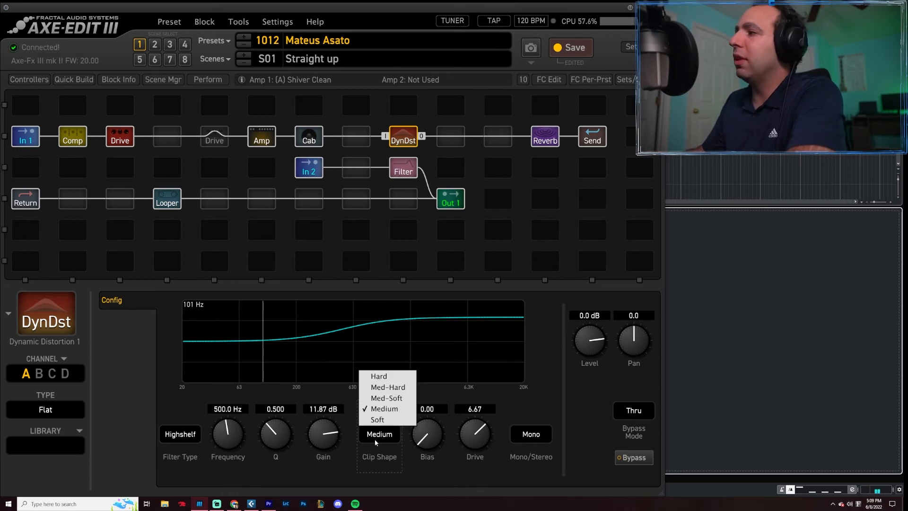
left_click(383, 409)
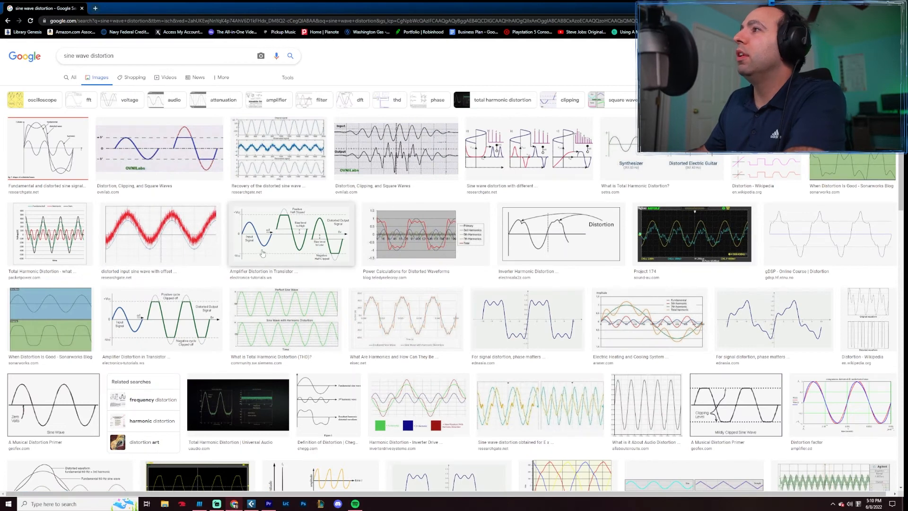
mouse_move(295, 217)
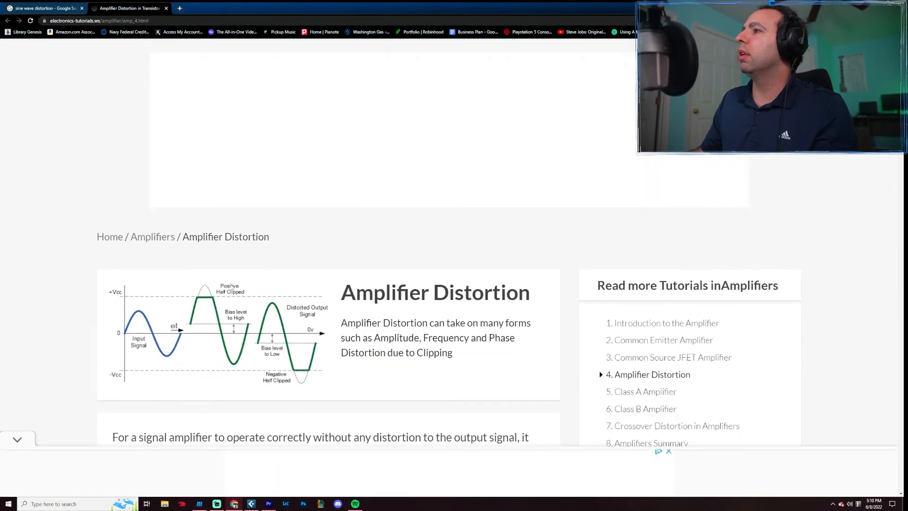
- Scroll up through the Google Images results for sine wave distortion
scroll("up", 3)
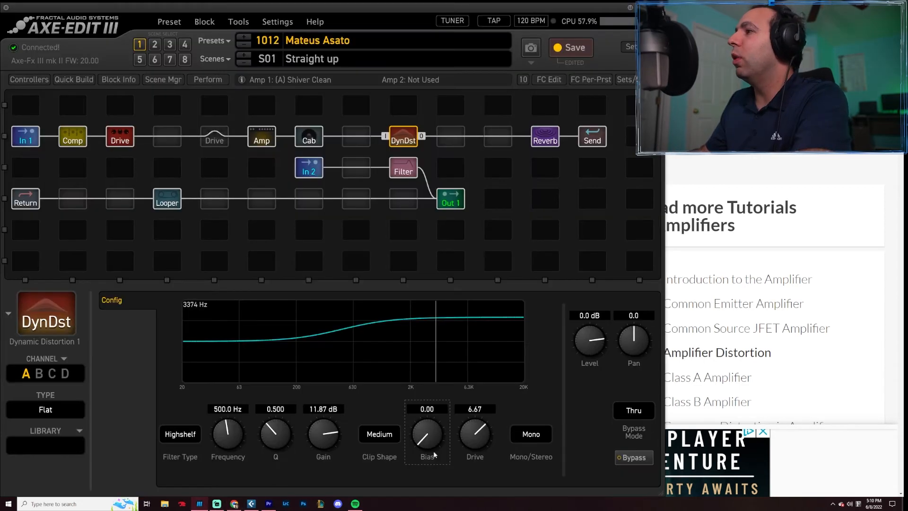
left_click(379, 434)
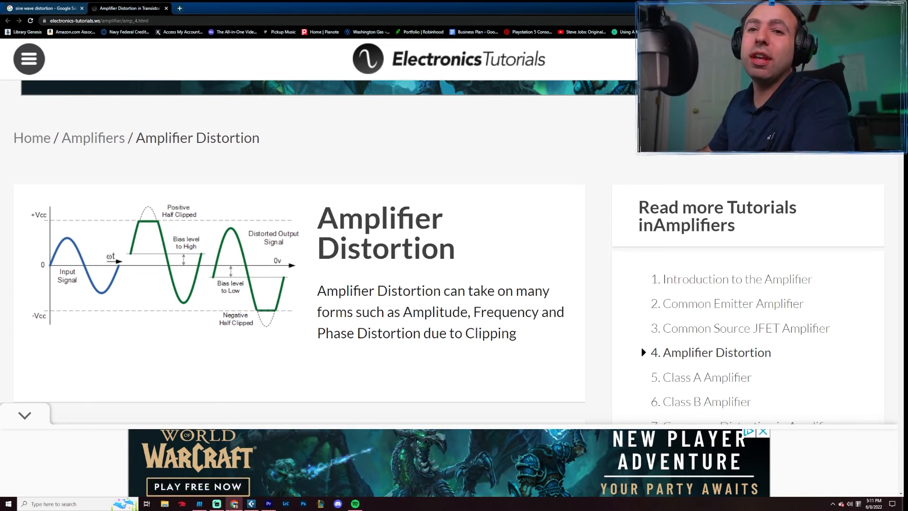
mouse_move(234, 503)
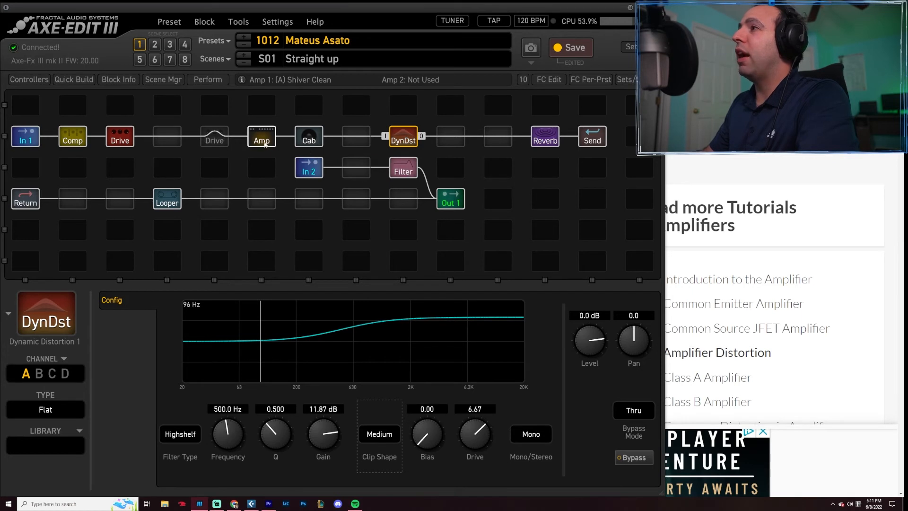
left_click(72, 137)
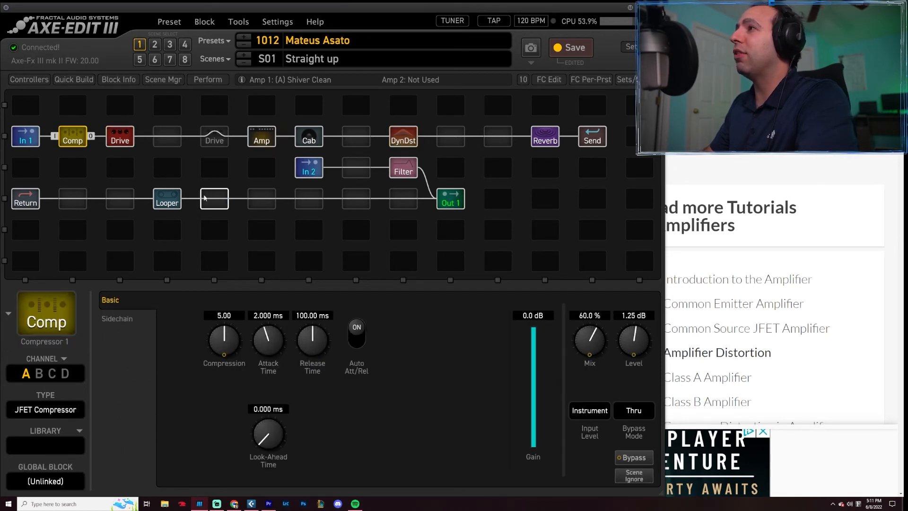
left_click(403, 136)
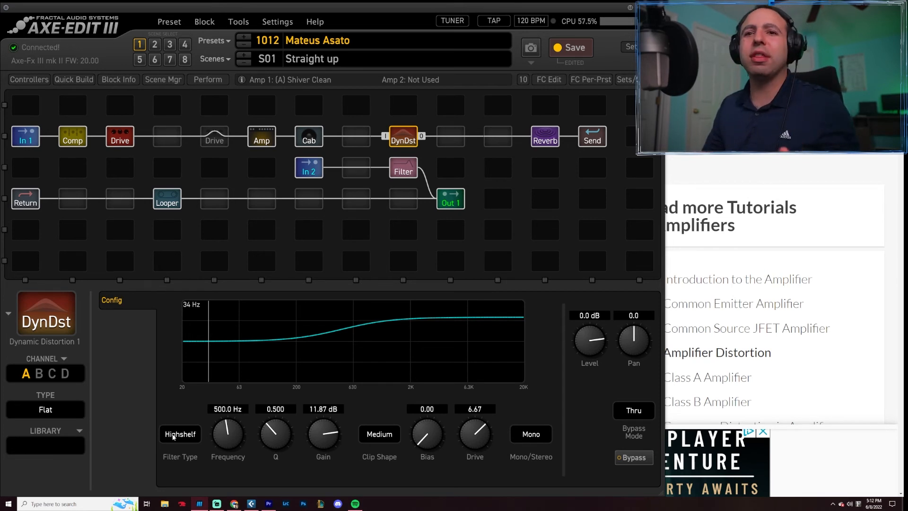
mouse_move(489, 381)
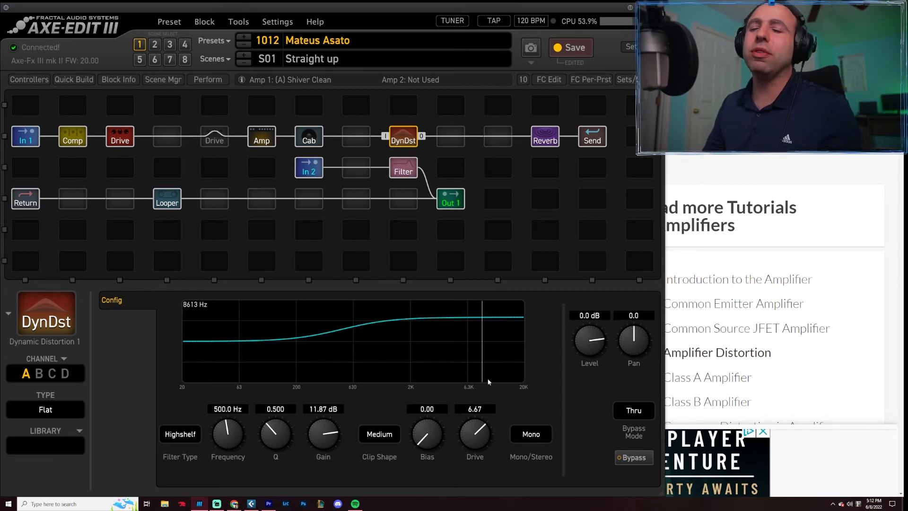
mouse_move(194, 371)
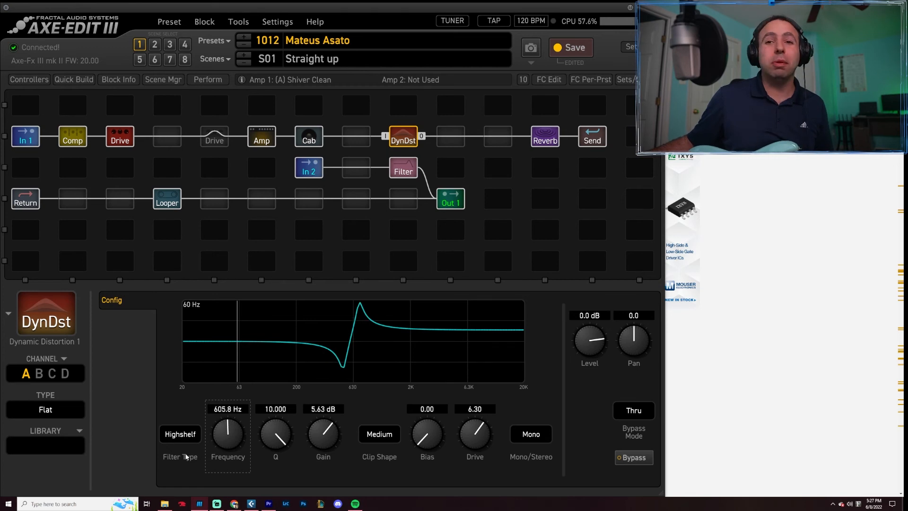
mouse_move(117, 448)
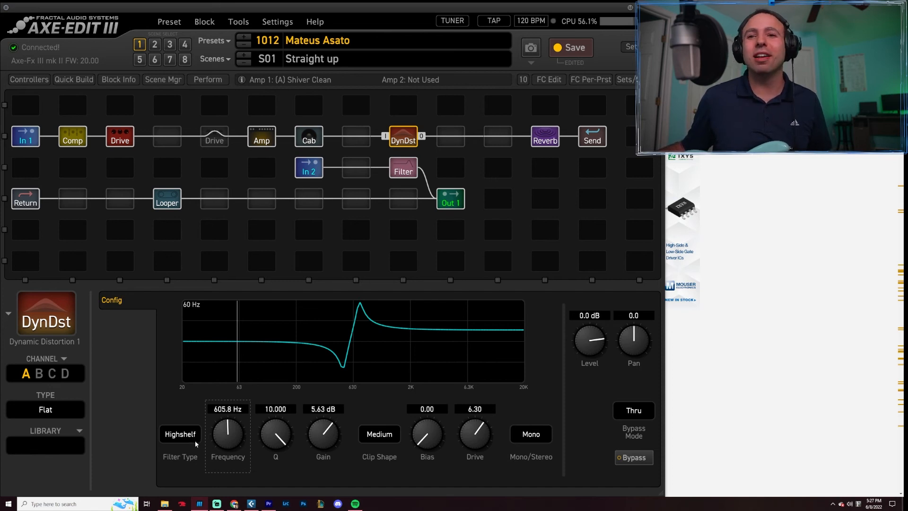
mouse_move(195, 468)
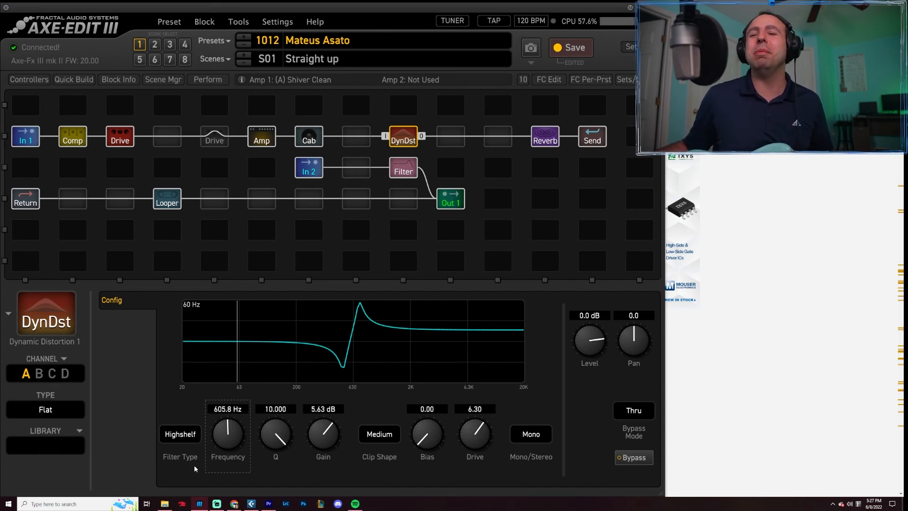
mouse_move(319, 352)
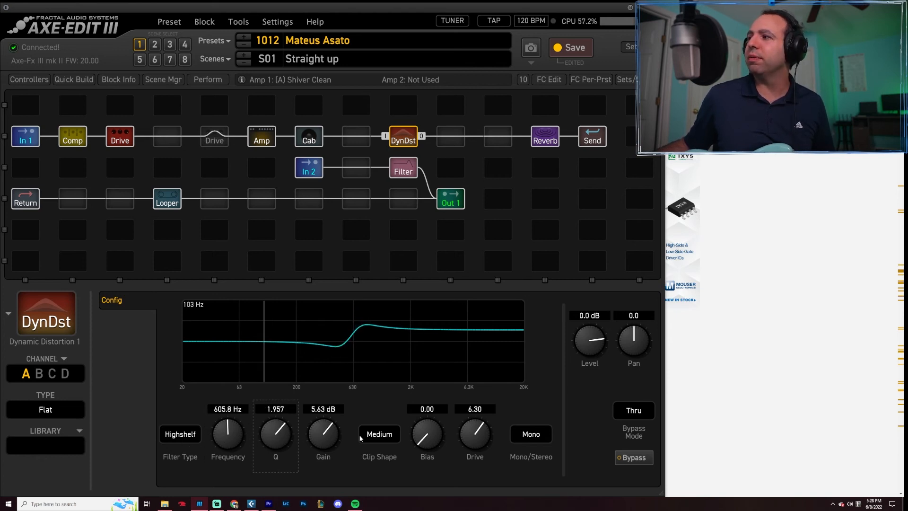
- Bring up the Dynamic Distortion's list of Type options
left_click(45, 410)
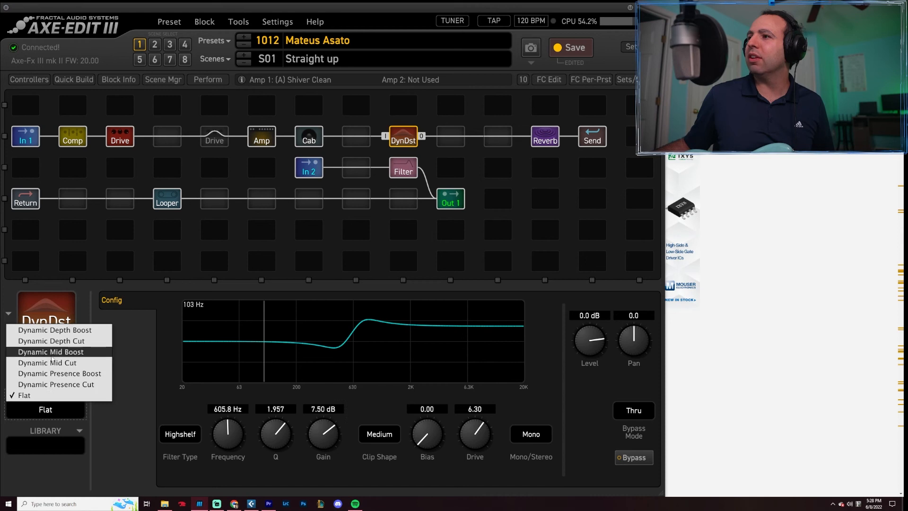
- Choose the Dynamic Mid Boost type and bypass the Jam Ray Drive block in the chain
left_click(50, 352)
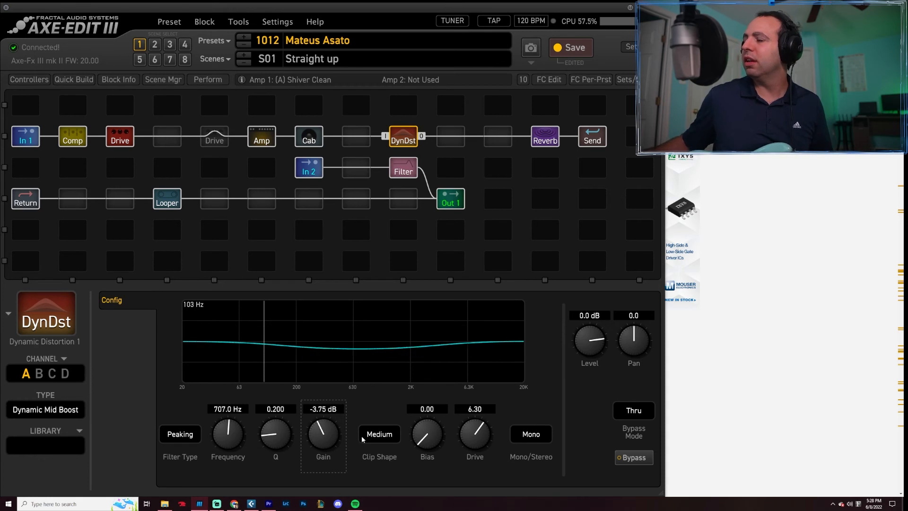
left_click(119, 136)
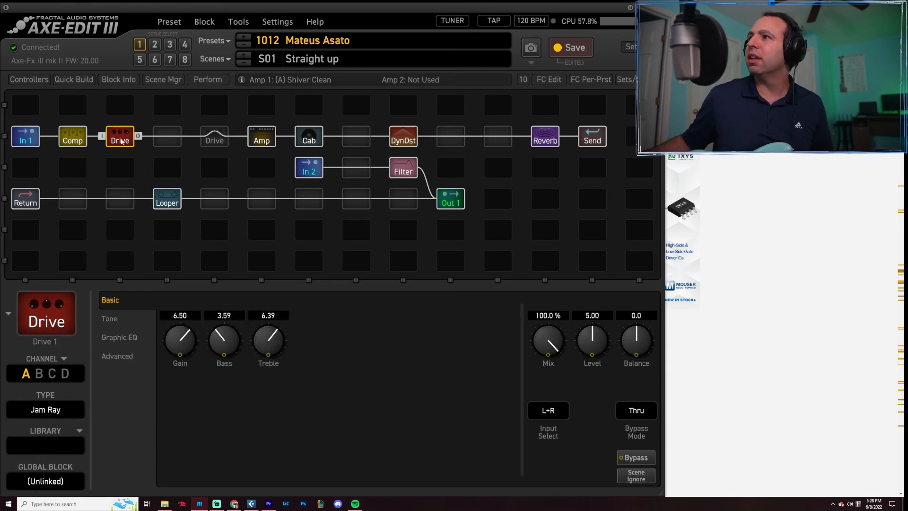
left_click(635, 456)
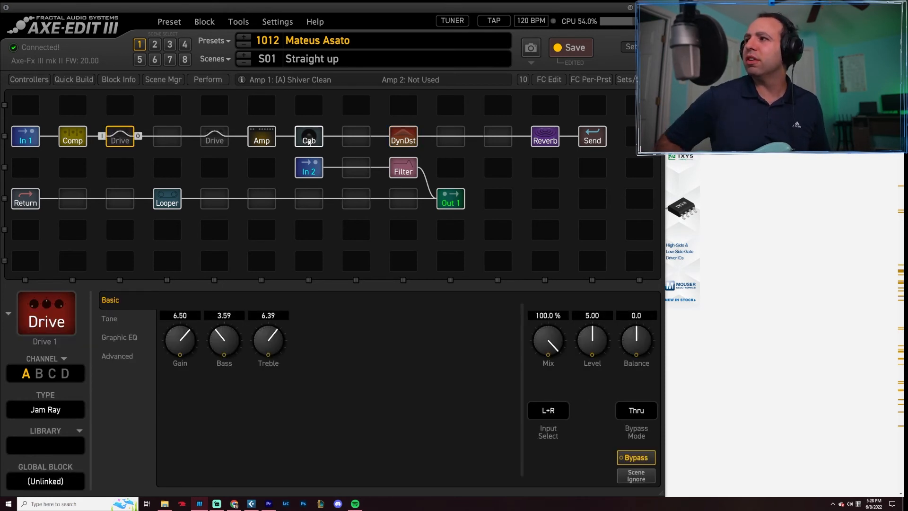
left_click(403, 136)
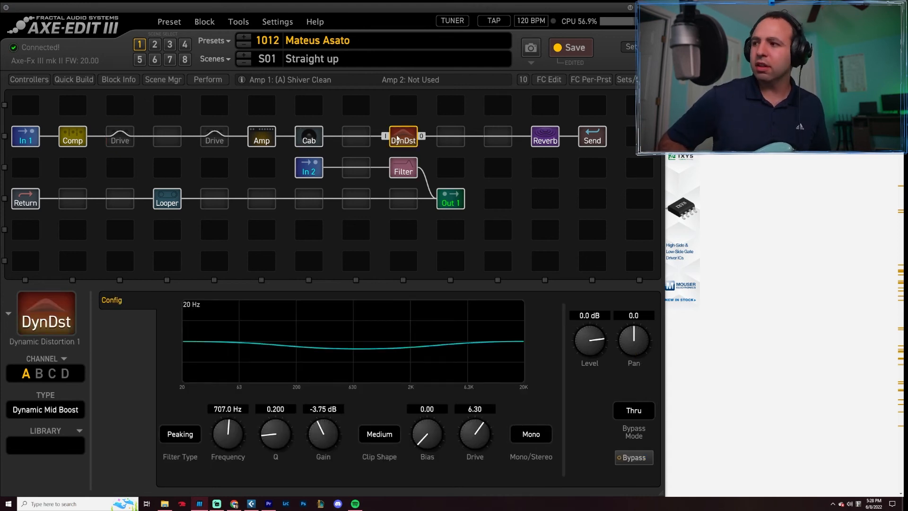
- Switch the Dynamic Distortion's Clip Shape from Medium to Hard
left_click(378, 435)
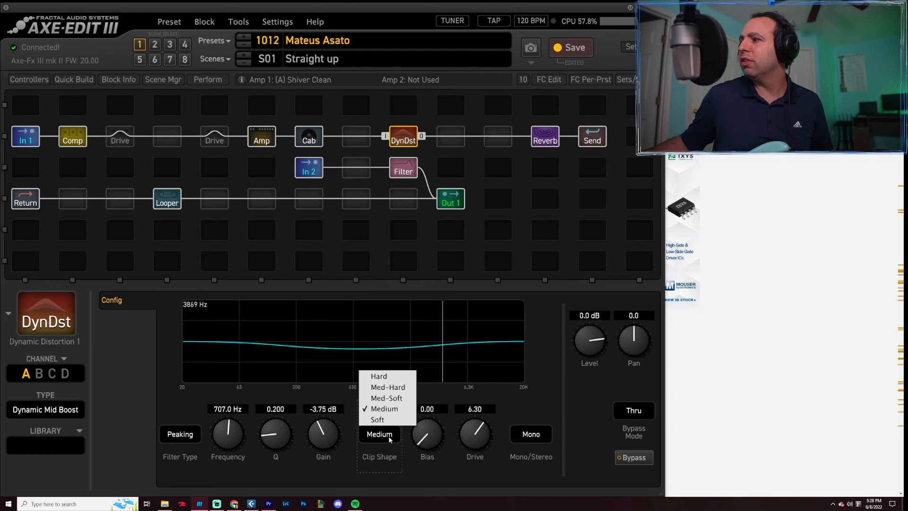
left_click(378, 375)
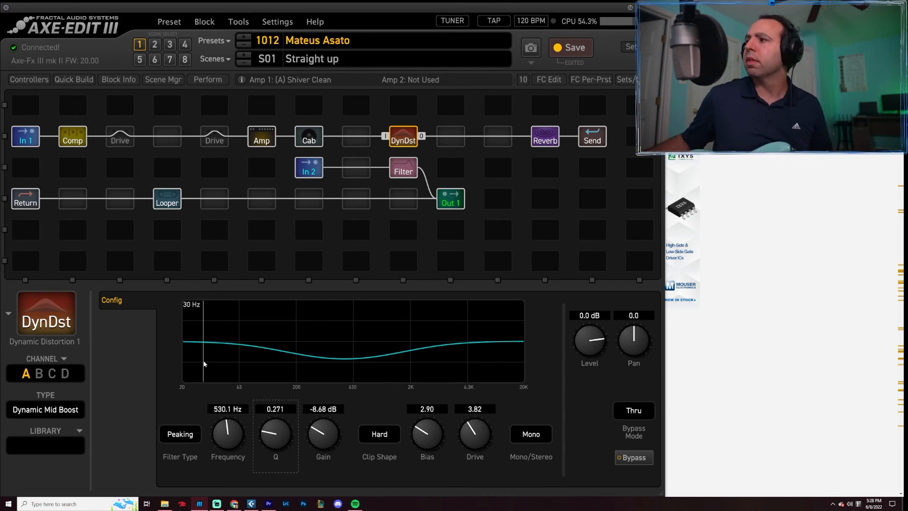
- Try the Dynamic Mid Cut type, then return the type to Dynamic Mid Boost
left_click(46, 410)
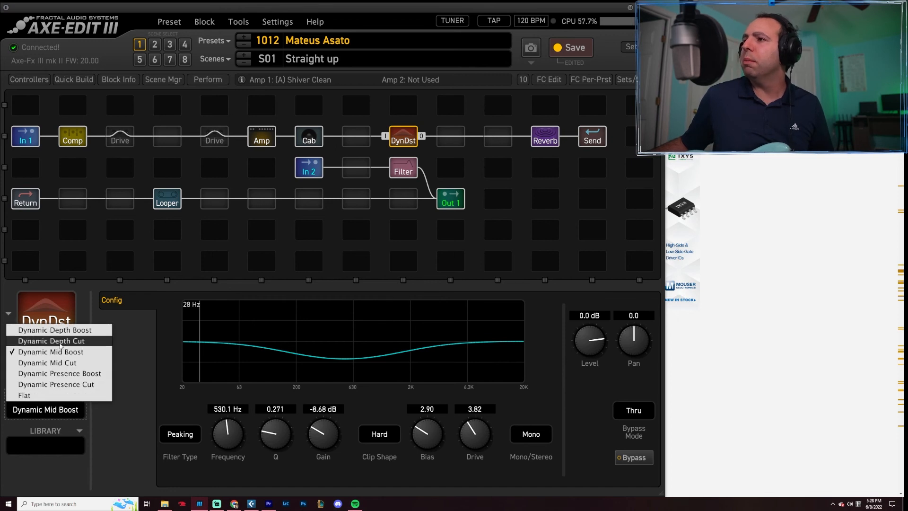
left_click(47, 362)
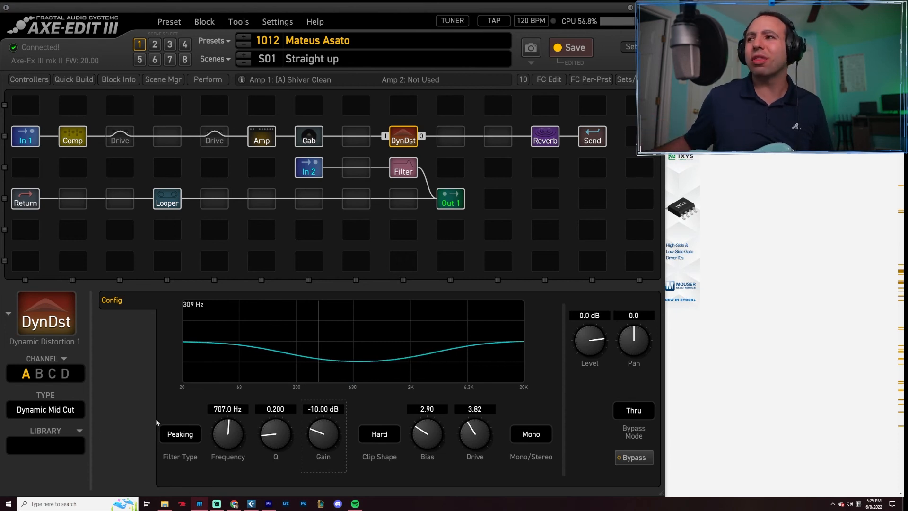
left_click(45, 409)
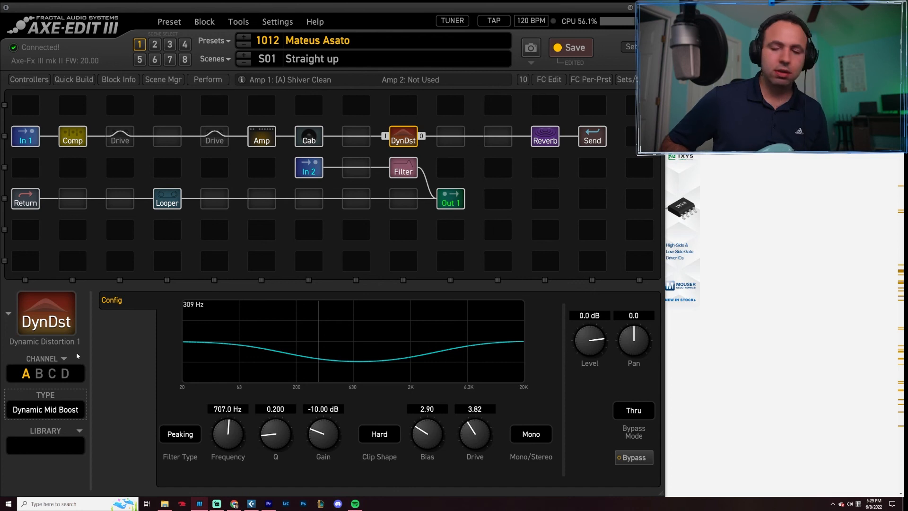
mouse_move(291, 301)
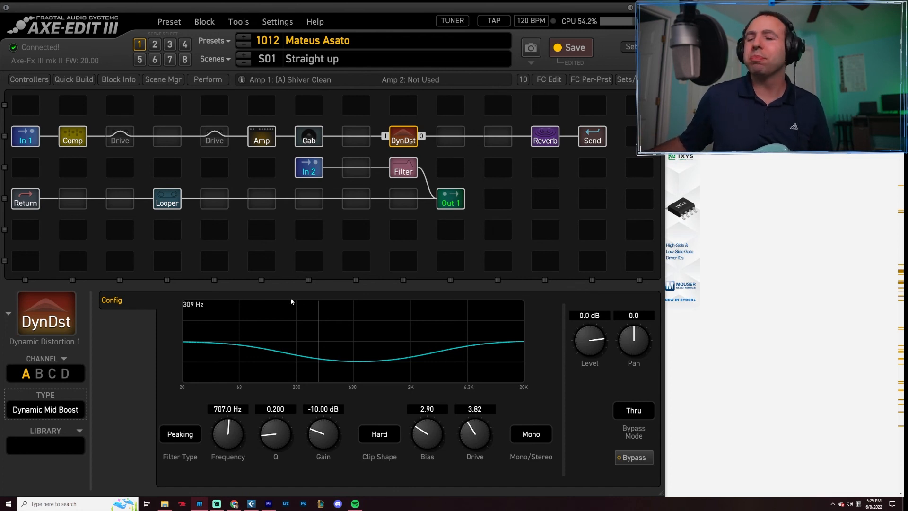
mouse_move(291, 324)
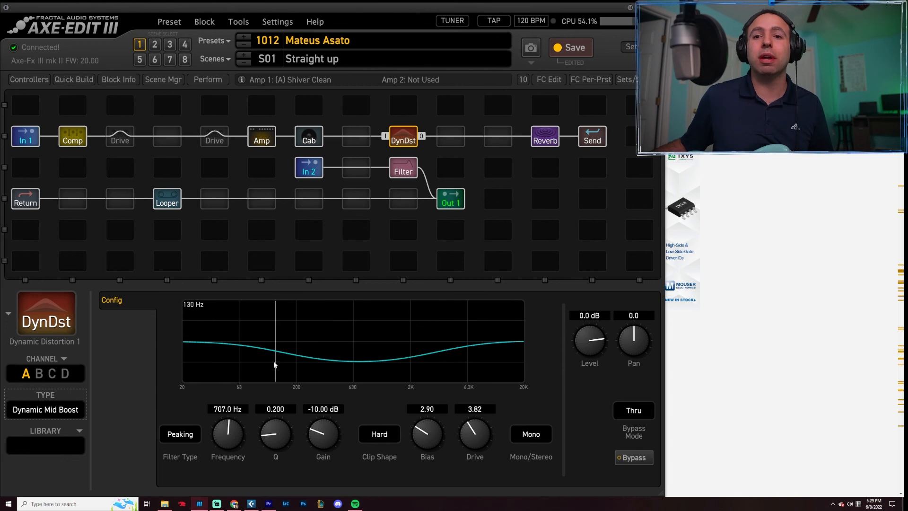
mouse_move(352, 363)
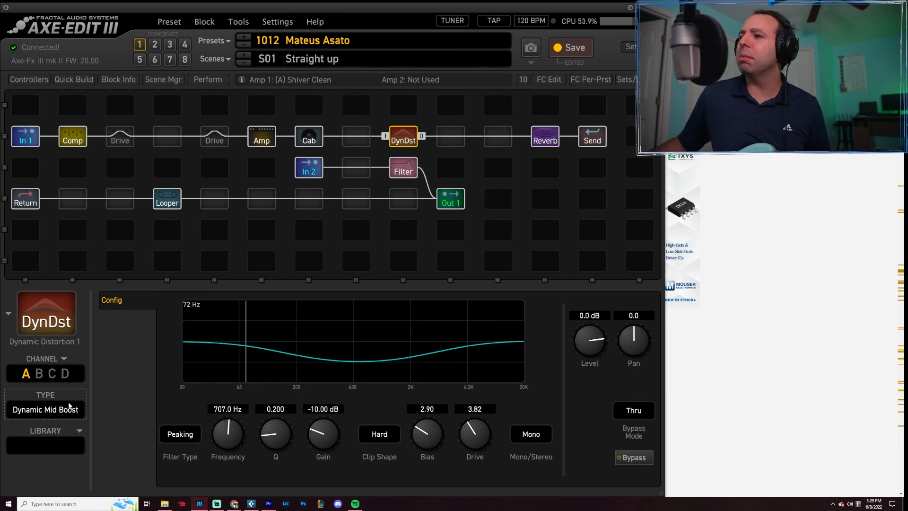
mouse_move(129, 419)
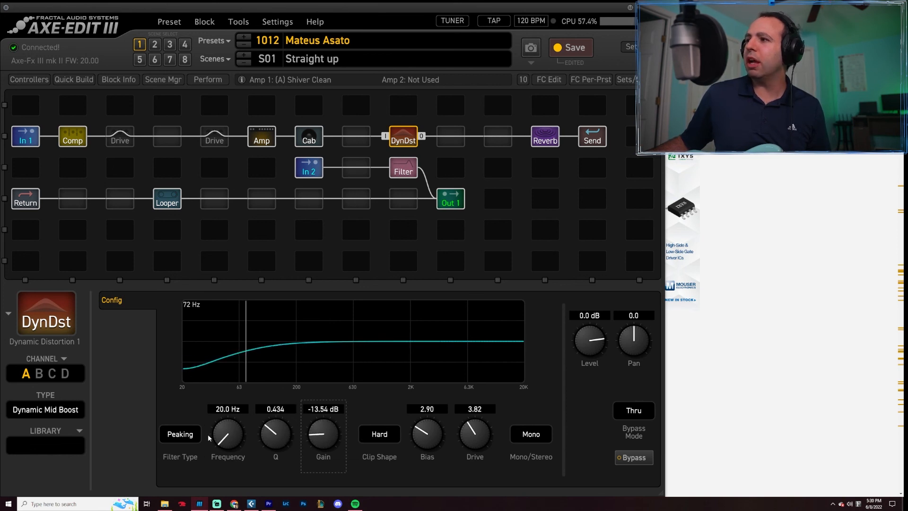
- Lower the Dynamic Distortion's filter frequency to 62.5 Hz
left_click(227, 434)
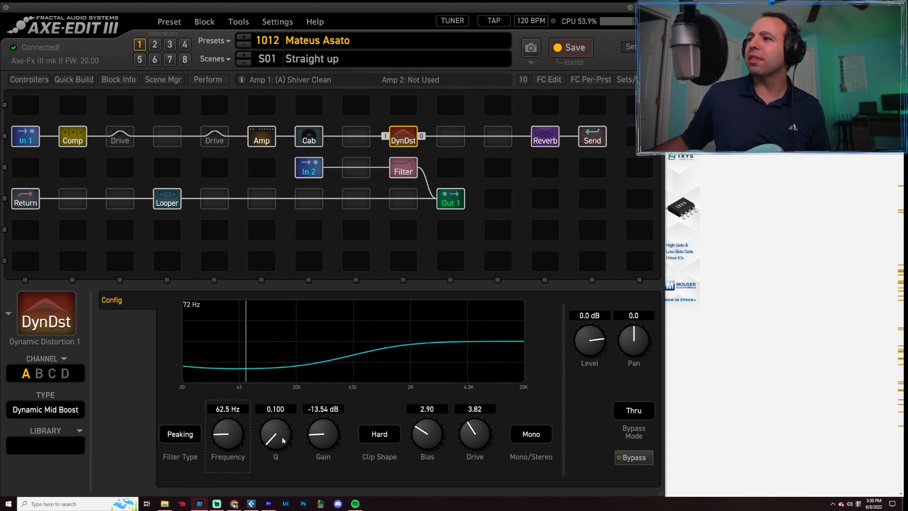
left_click(45, 410)
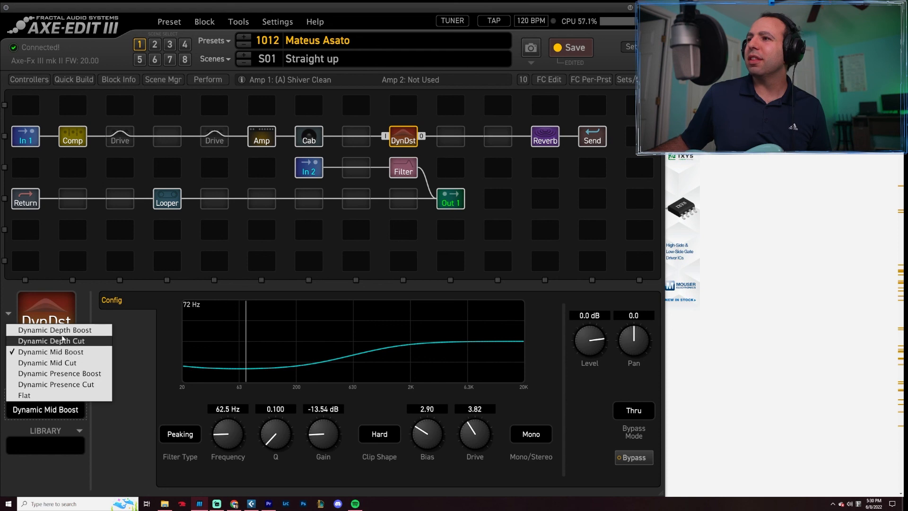
- Try the Dynamic Depth Boost type, then Flat with a changed filter shape
left_click(53, 329)
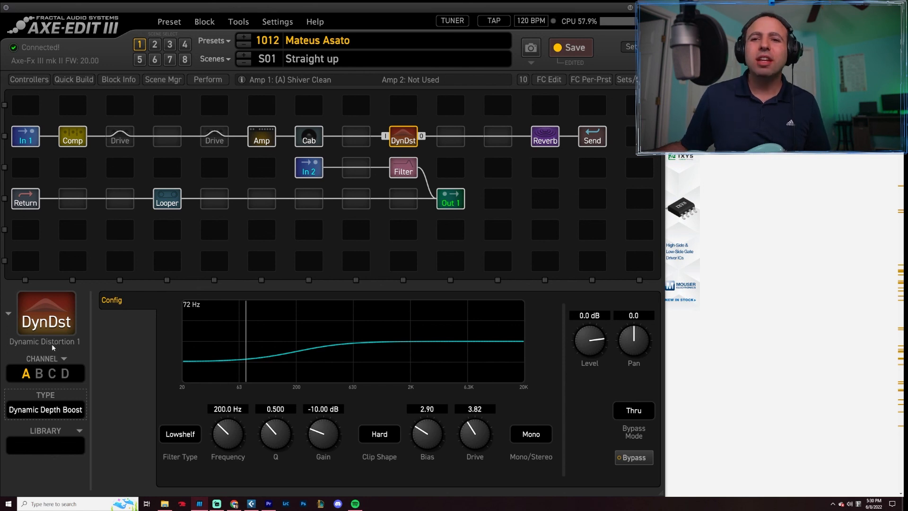
mouse_move(153, 435)
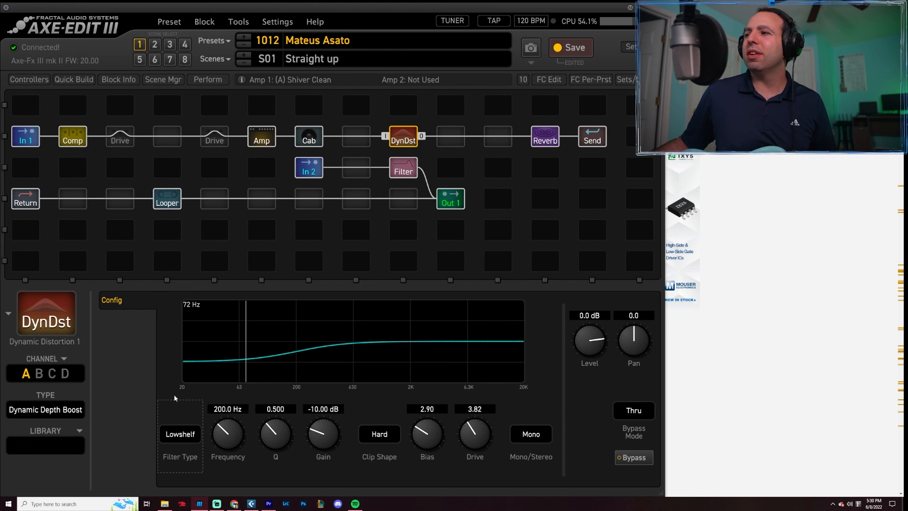
left_click(45, 409)
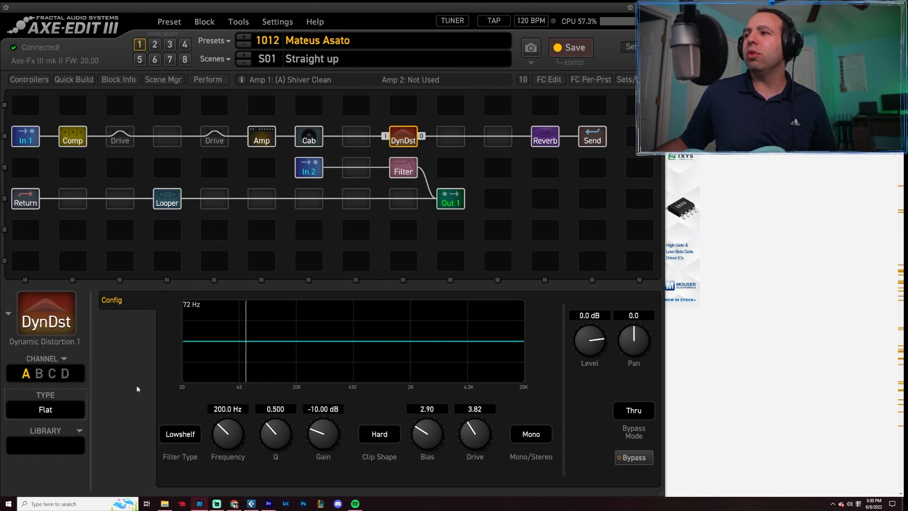
left_click(180, 434)
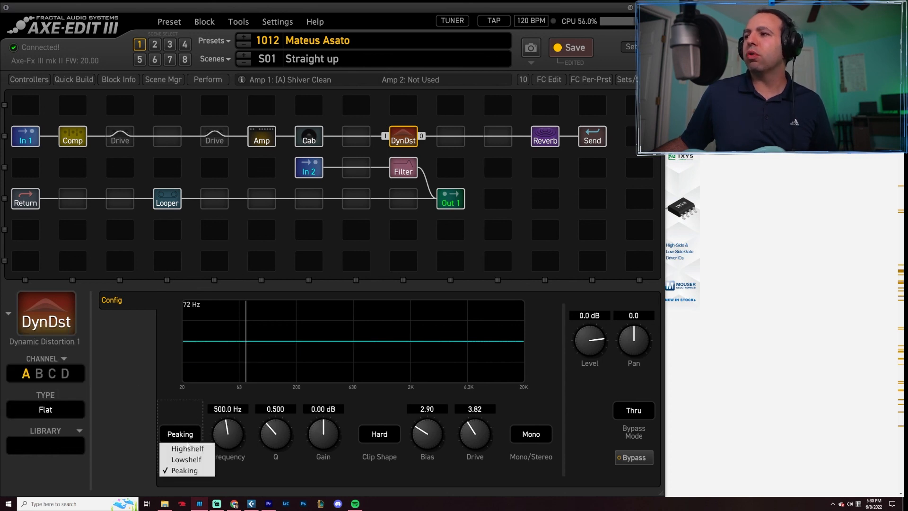
left_click(187, 448)
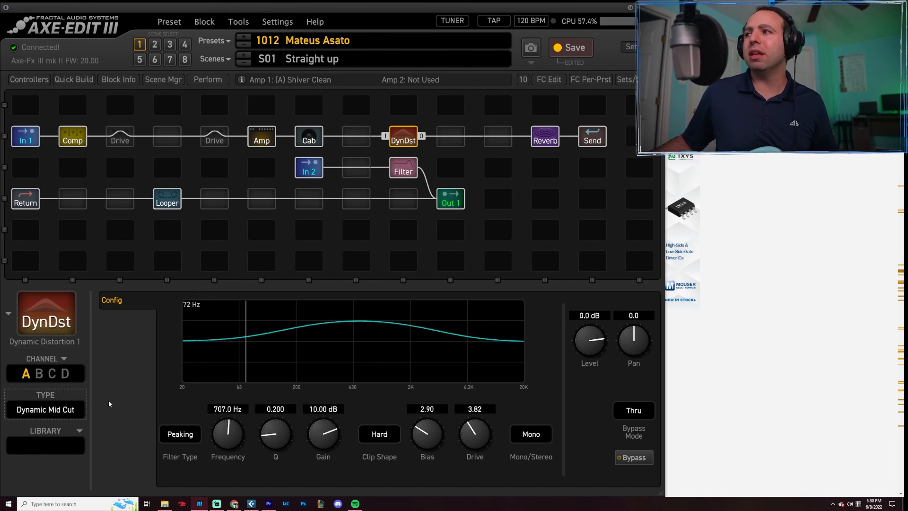
- Try Dynamic Mid Cut, then settle on the Dynamic Presence Boost type
left_click(65, 373)
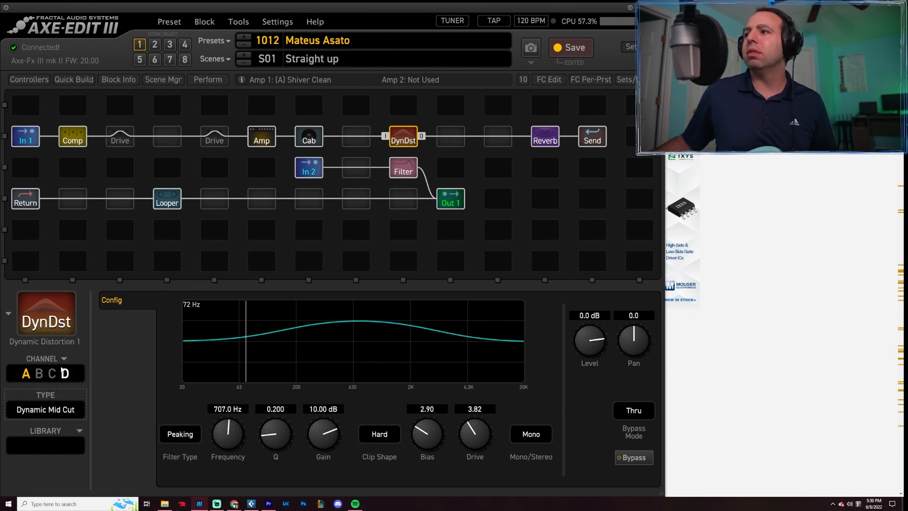
left_click(46, 409)
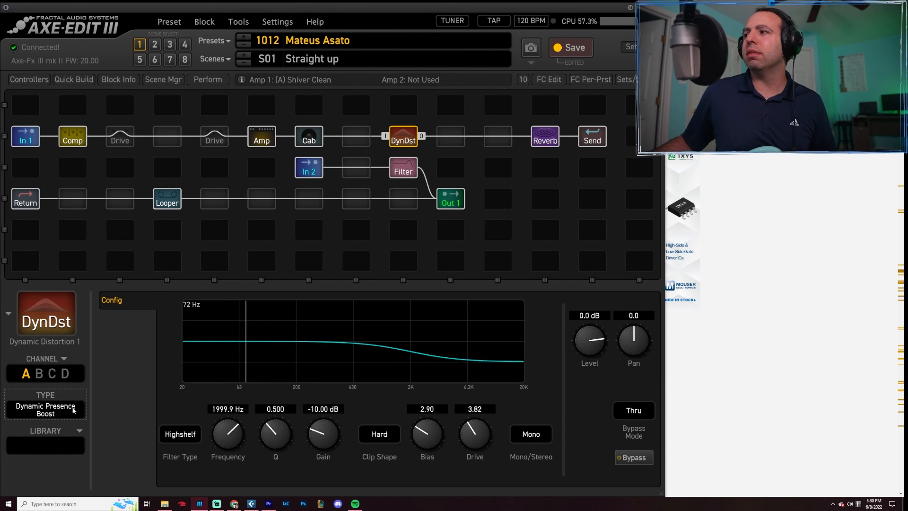